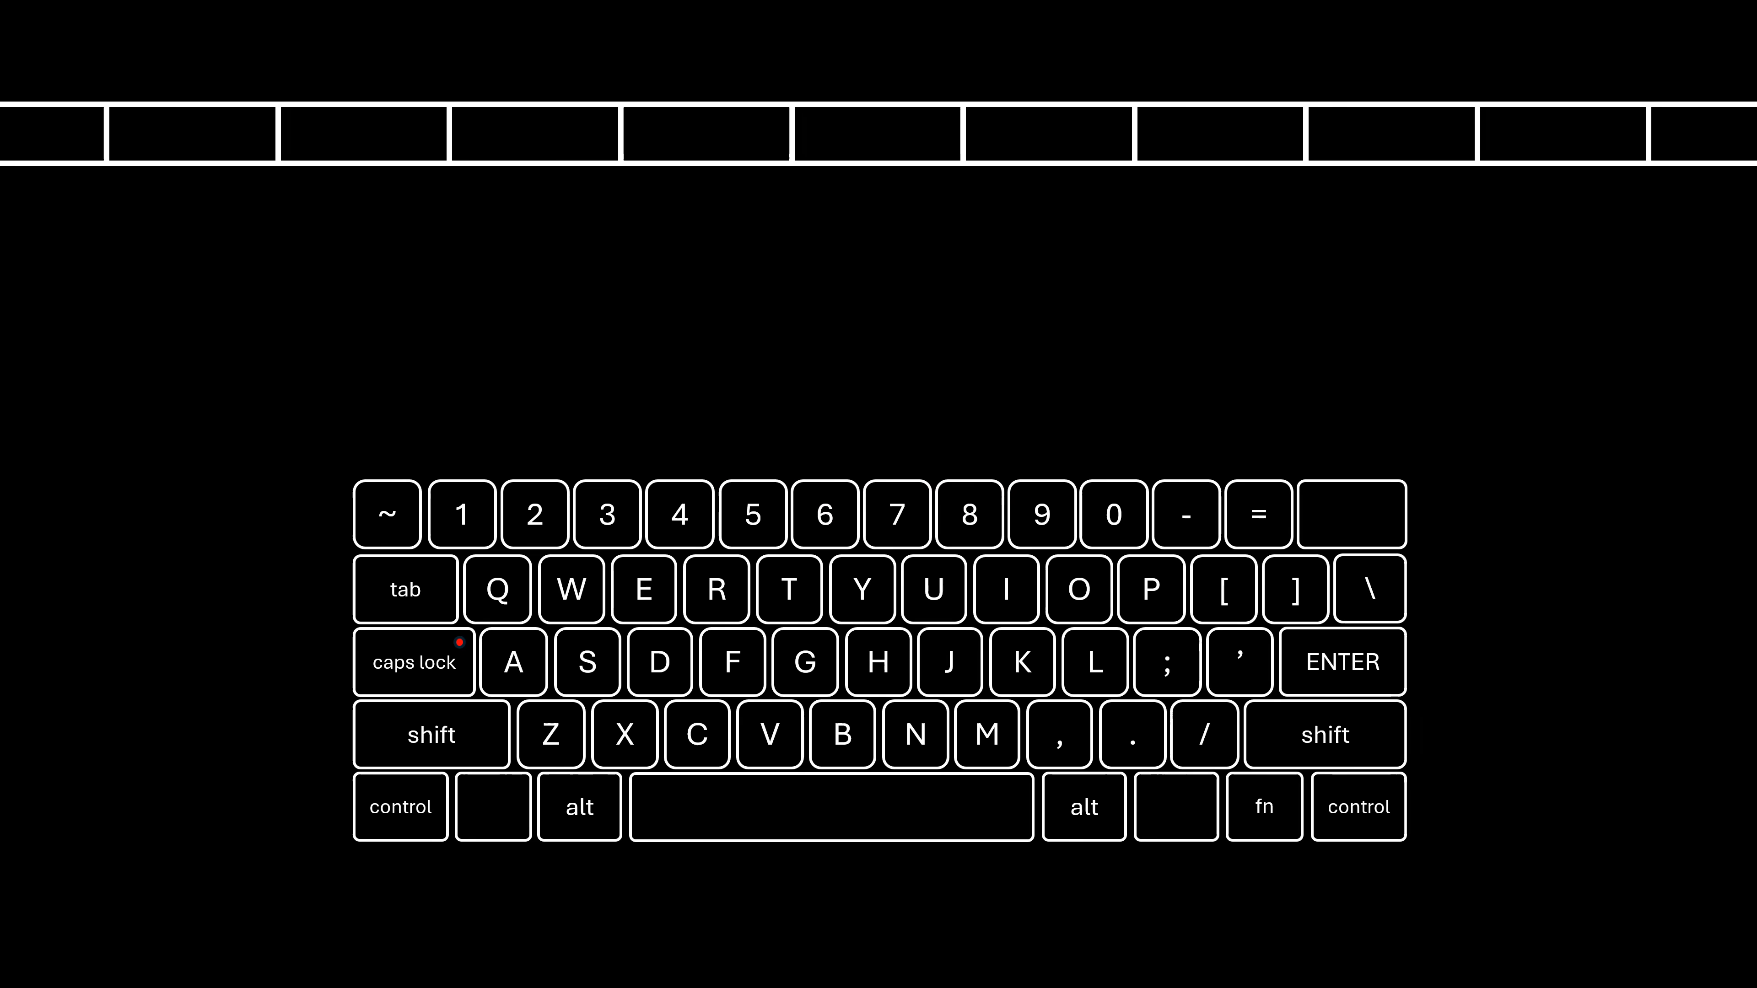
{"action": "key", "text": "5"}
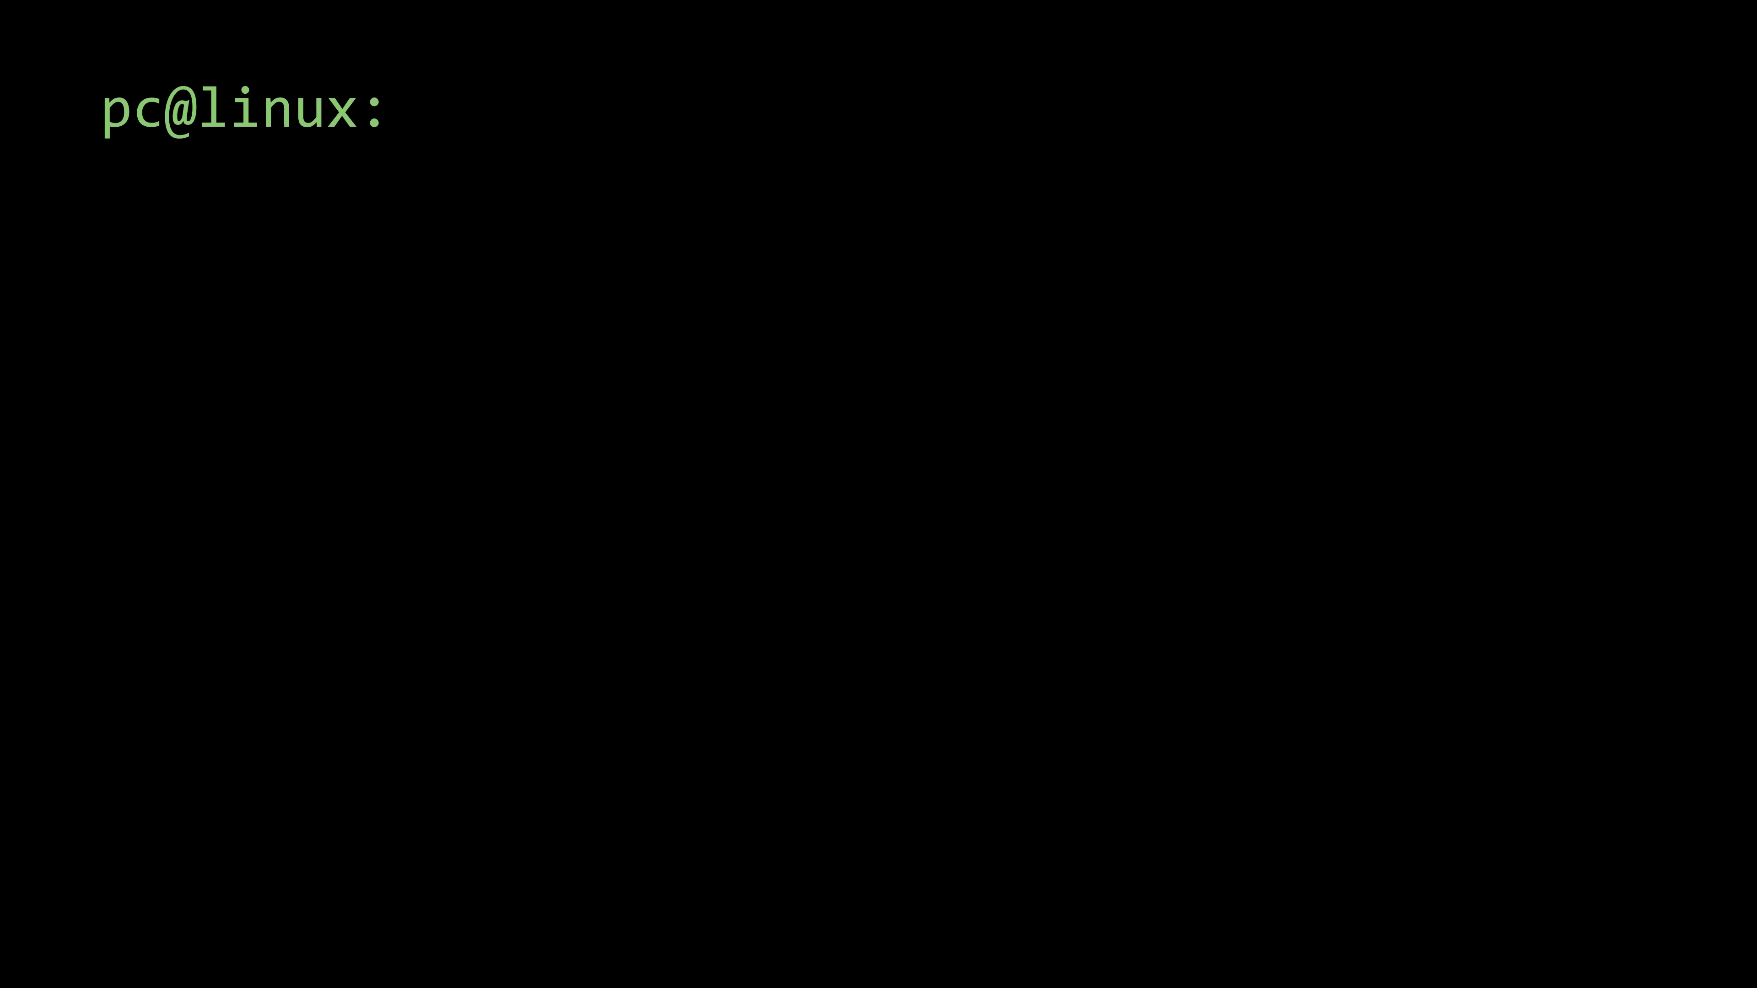
{"action": "type", "text": "./main"}
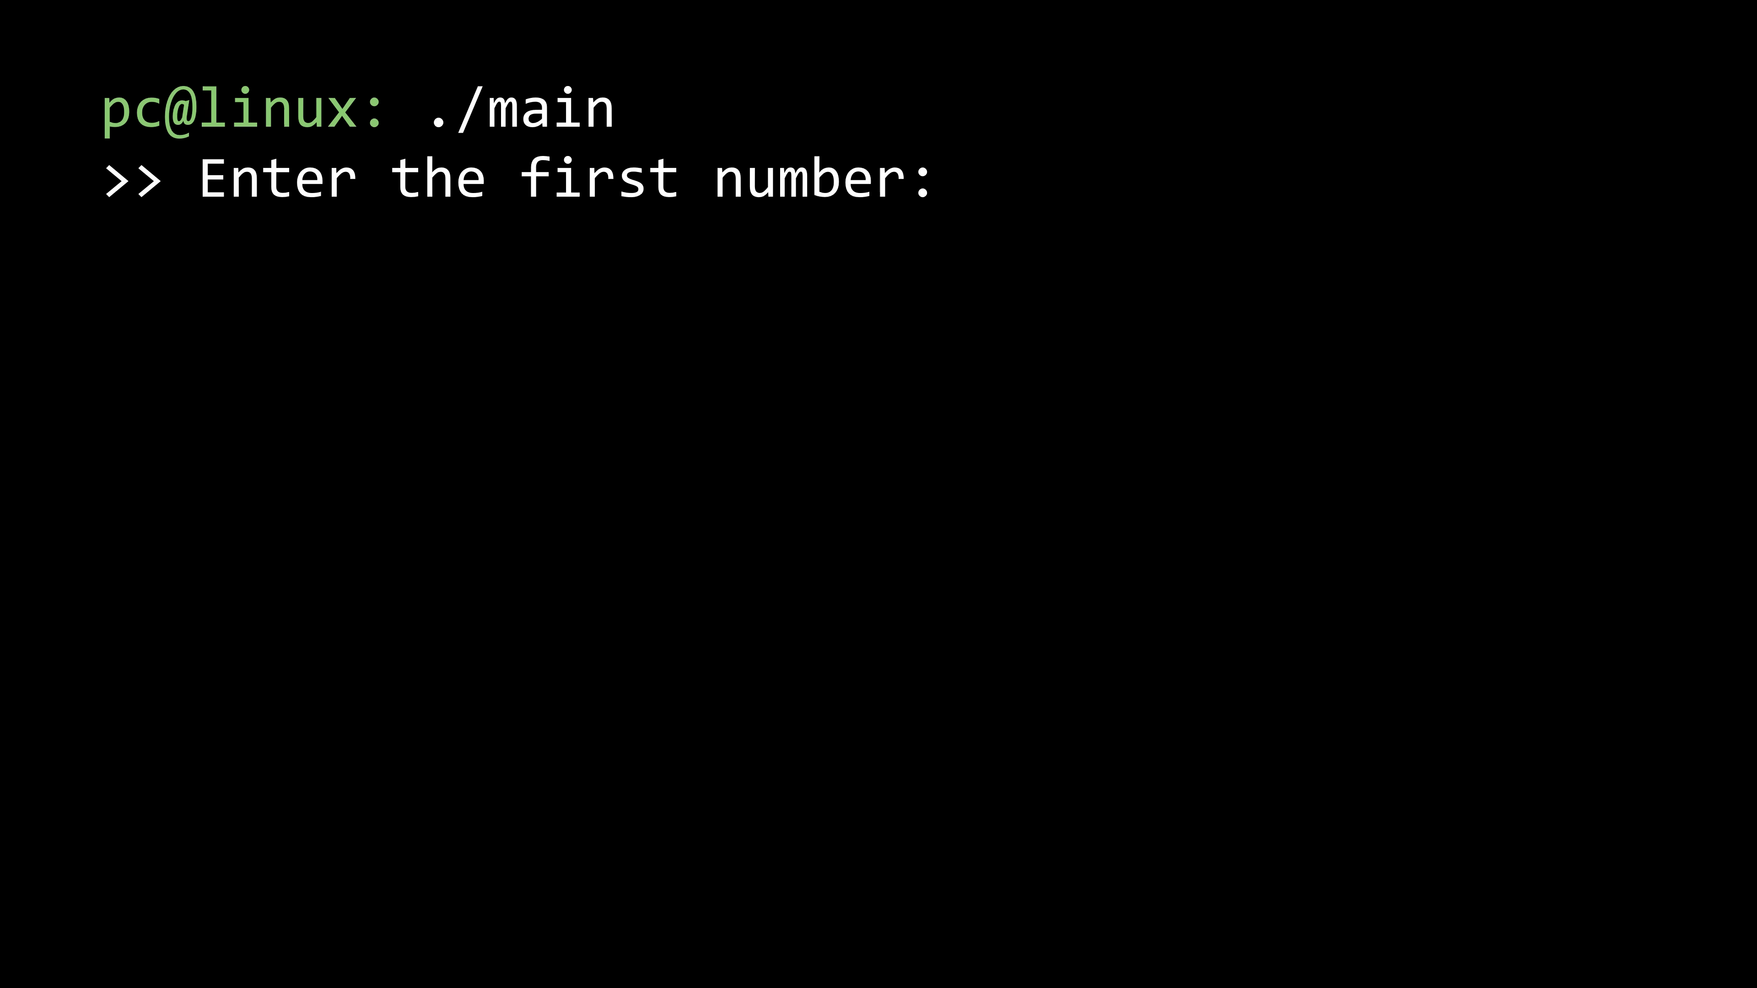
{"action": "type", "text": "5"}
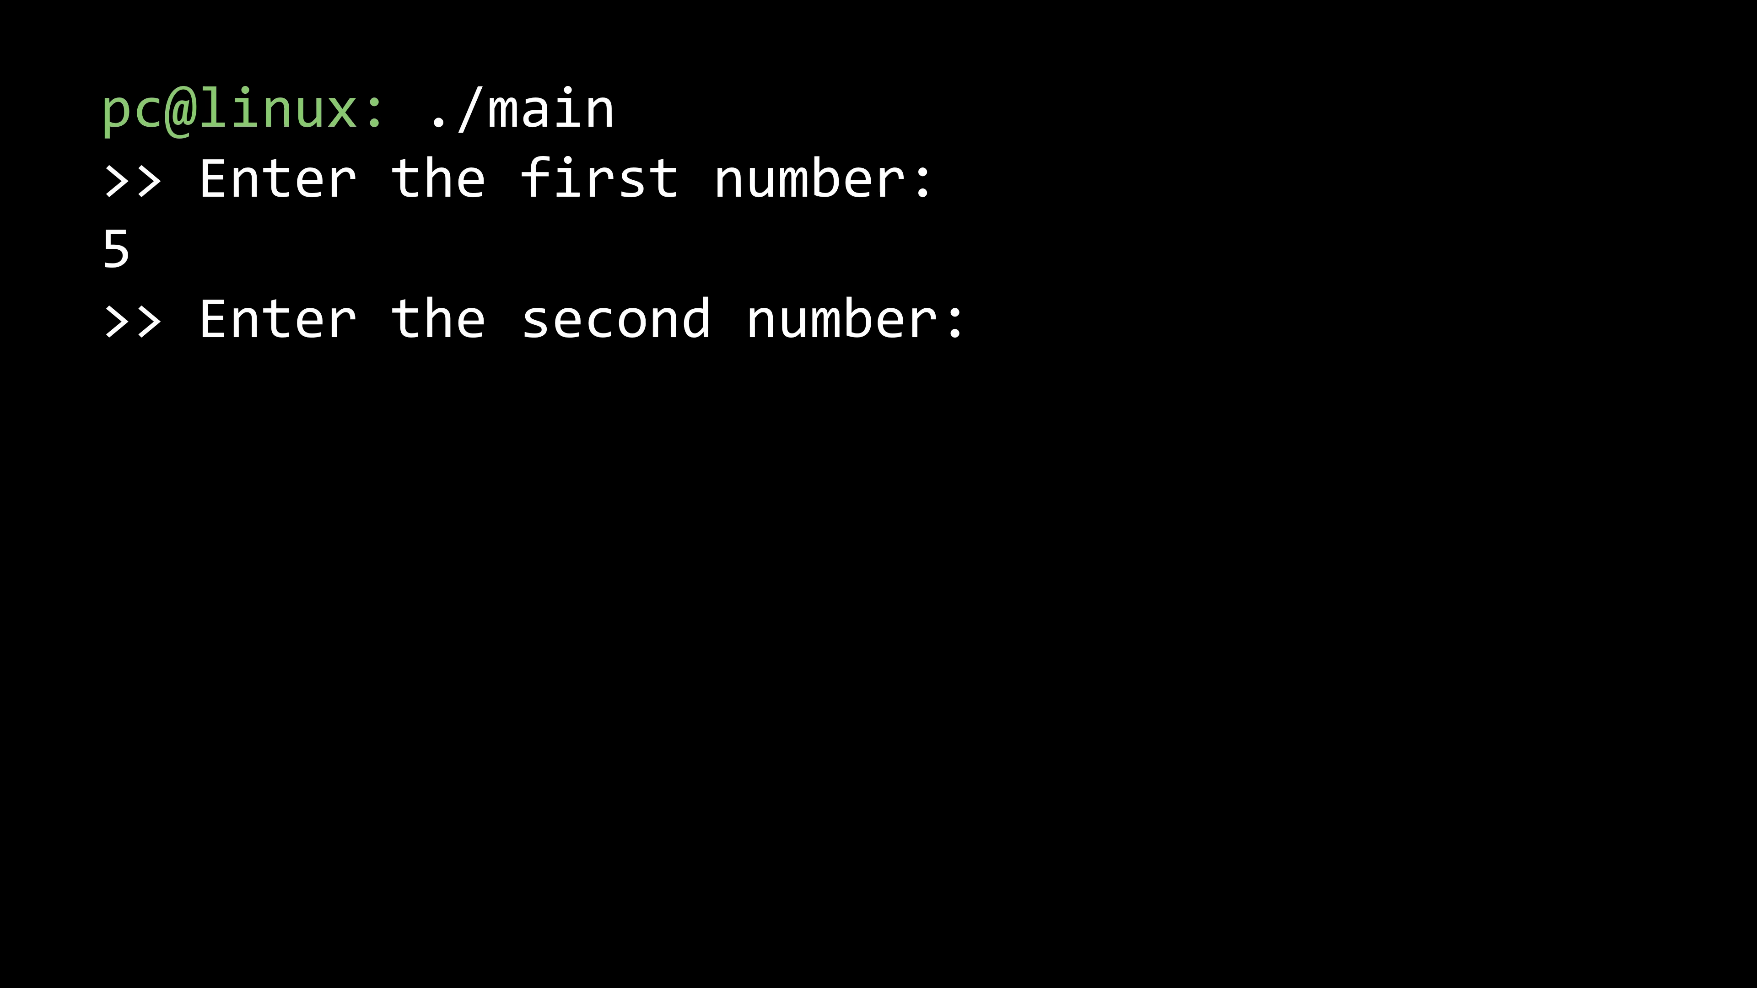
{"action": "type", "text": "3"}
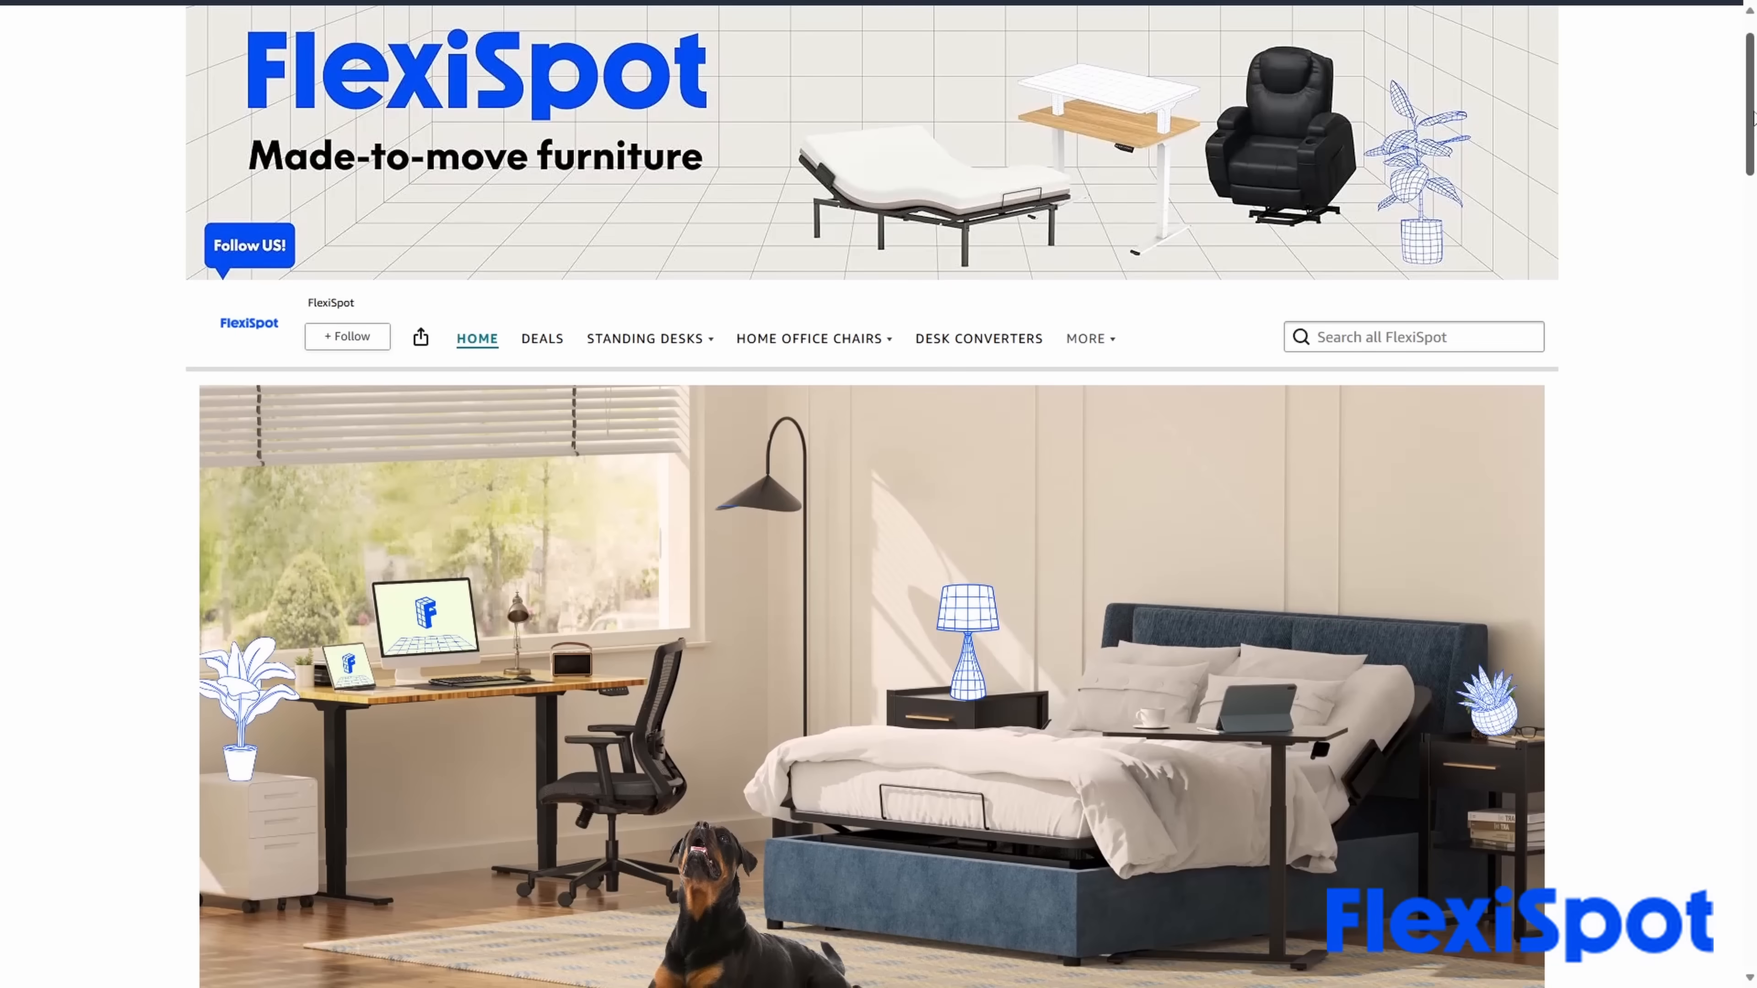
{"action": "scroll", "scroll_direction": "down", "scroll_amount": 3}
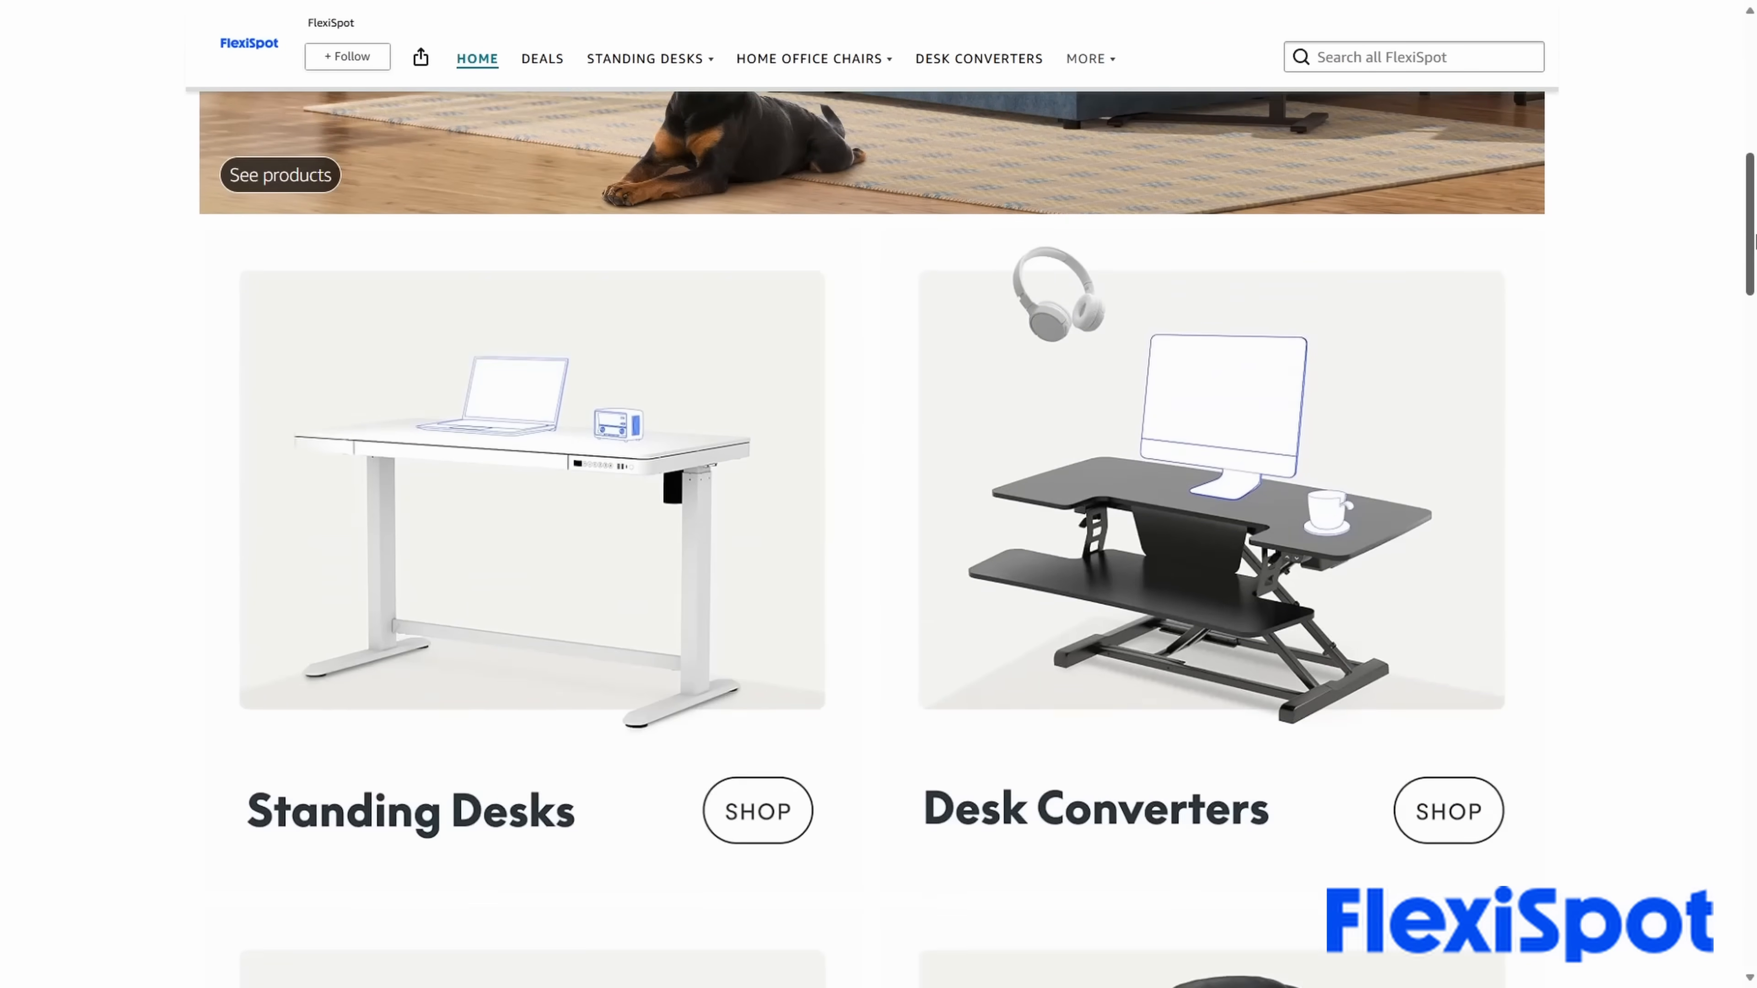
{"action": "scroll", "scroll_direction": "down", "scroll_amount": 3}
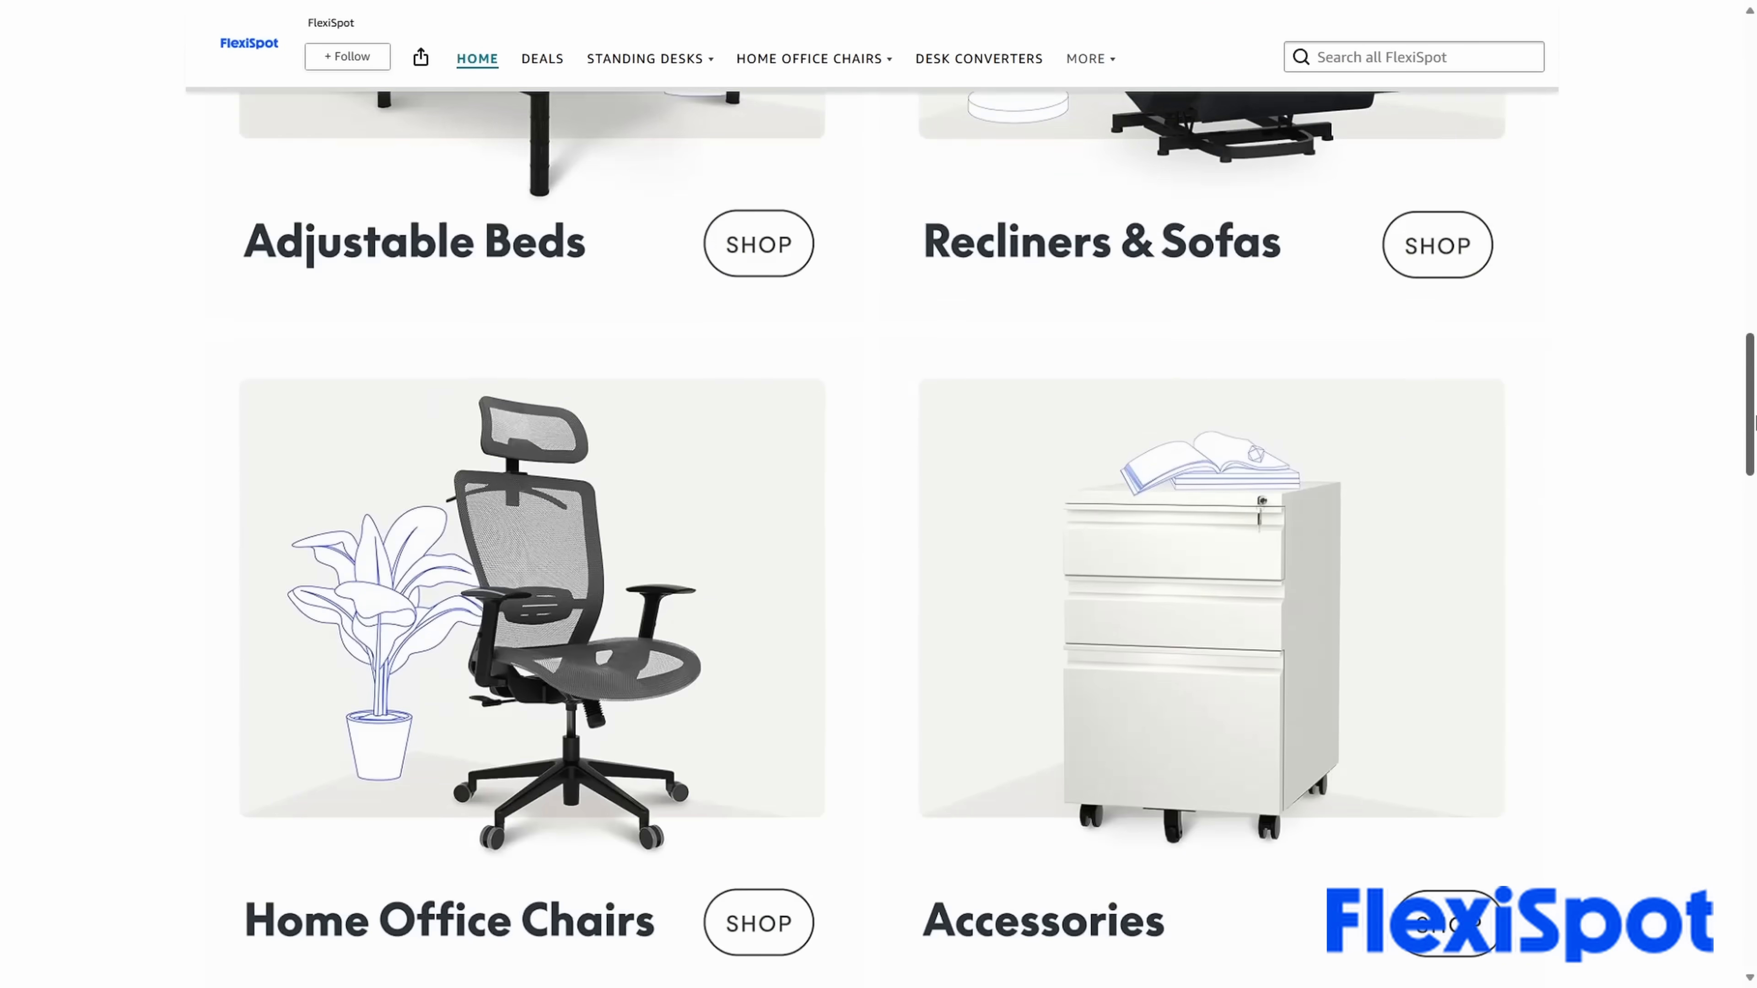
{"action": "scroll", "scroll_direction": "down", "scroll_amount": 3}
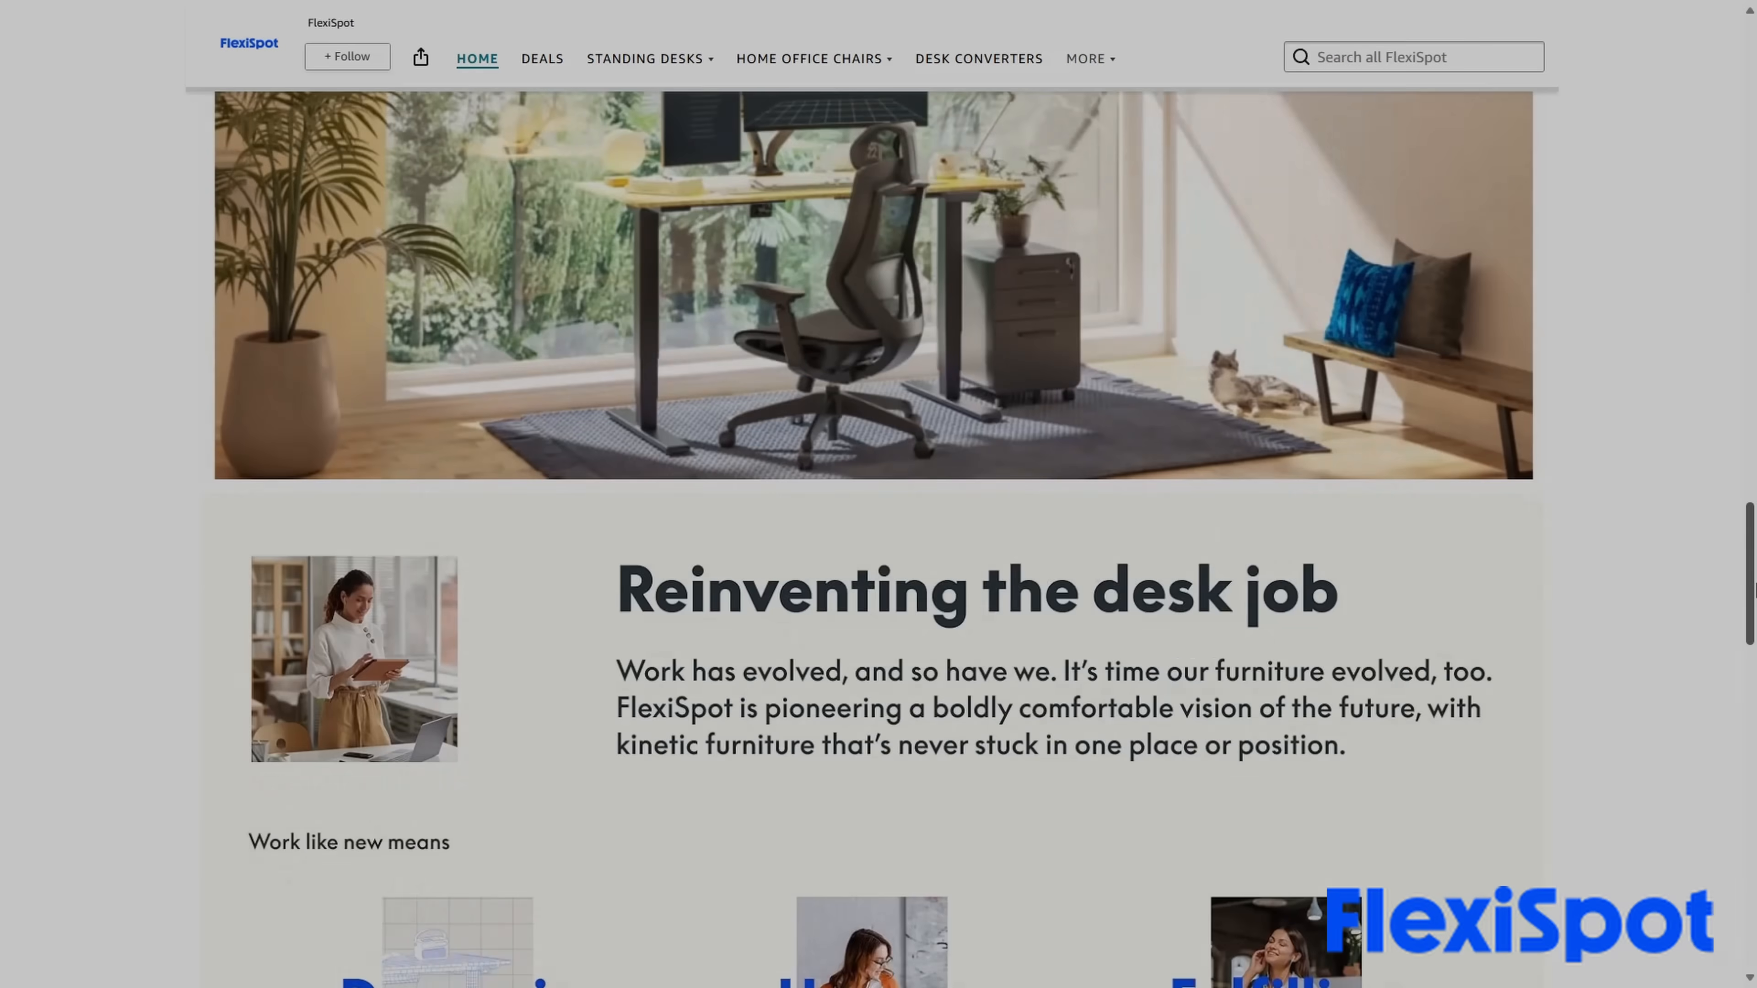